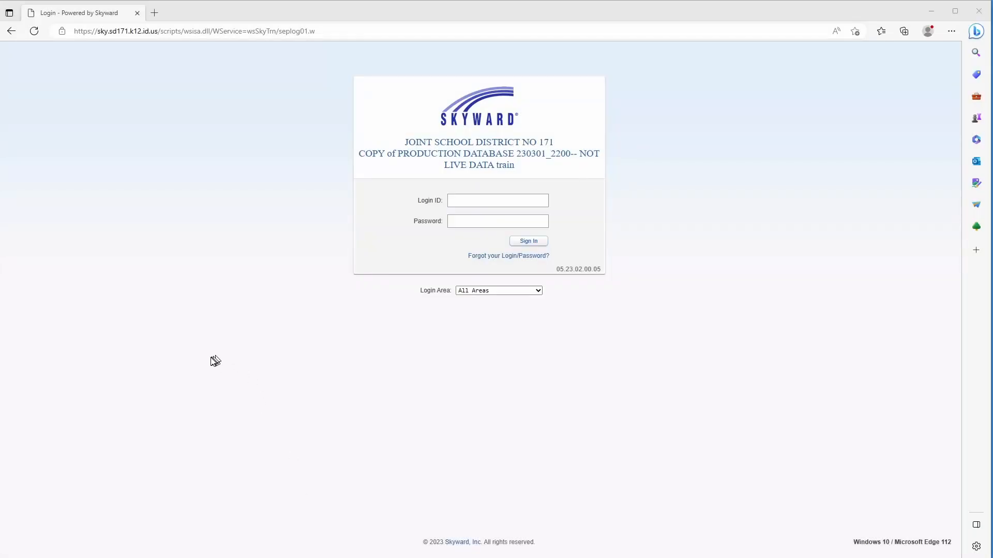
mouse_move(212, 362)
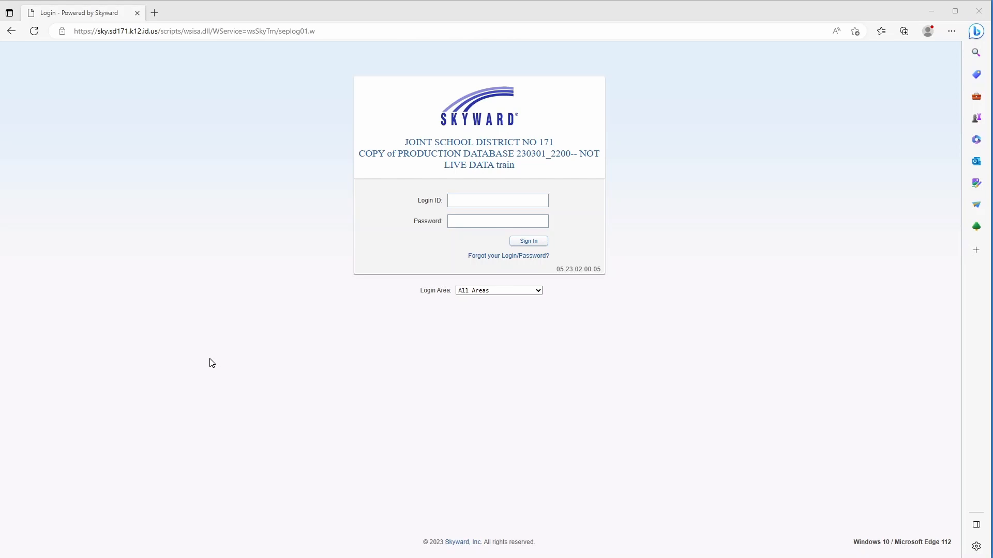
mouse_move(602, 146)
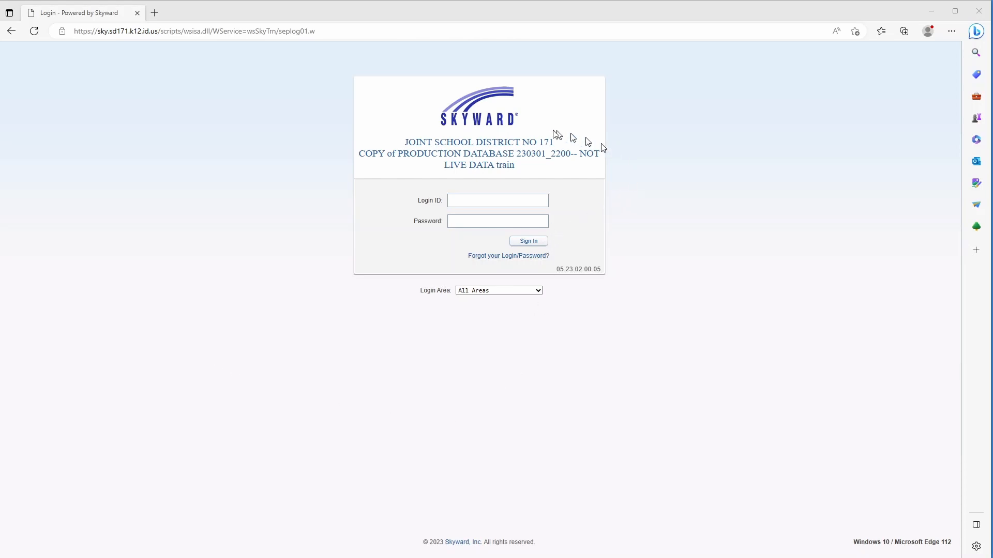
mouse_move(696, 236)
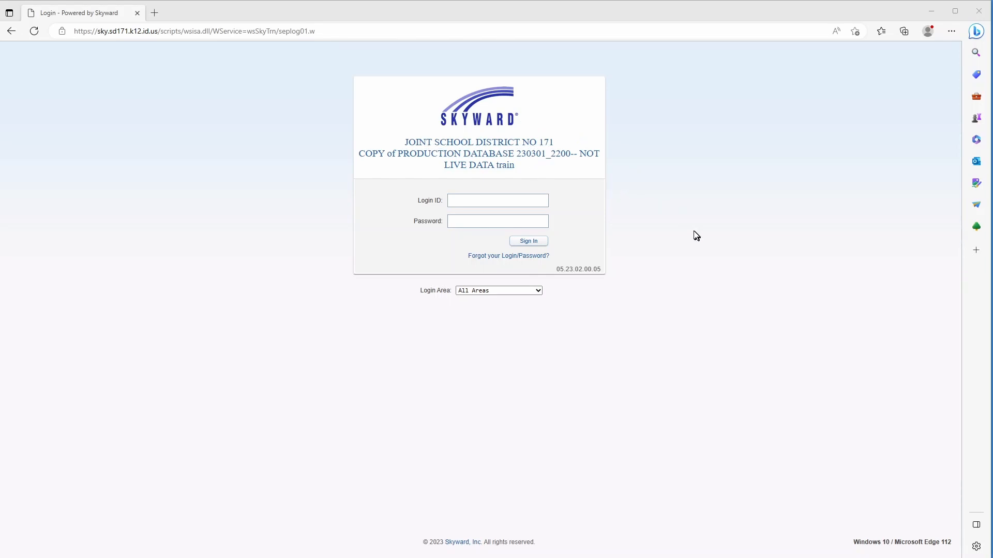
mouse_move(695, 233)
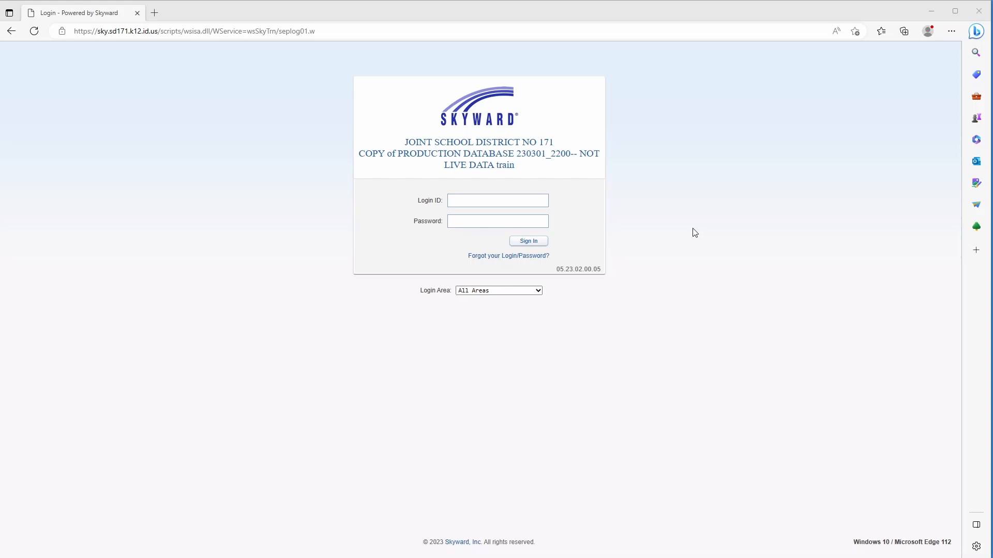
mouse_move(548, 298)
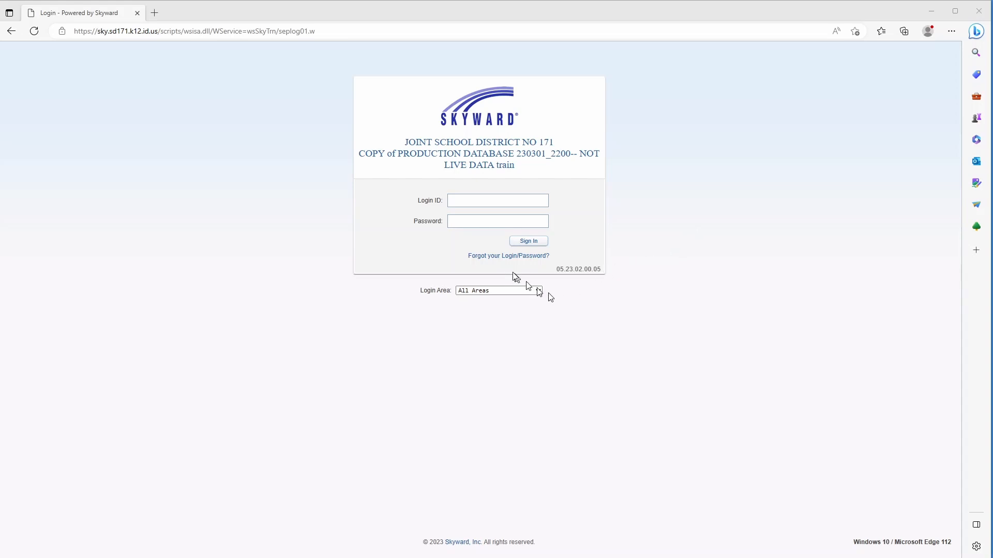
mouse_move(436, 425)
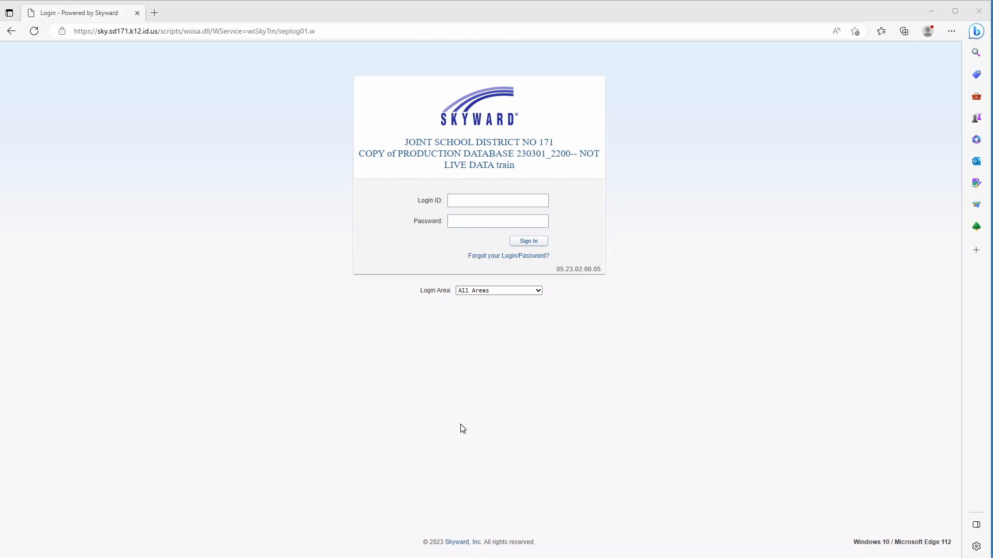
mouse_move(478, 376)
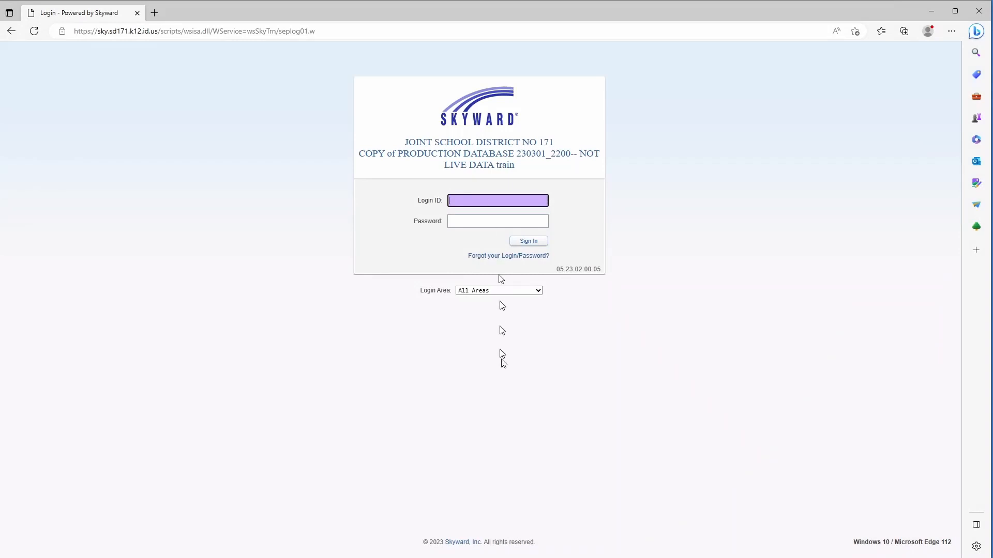
mouse_move(543, 437)
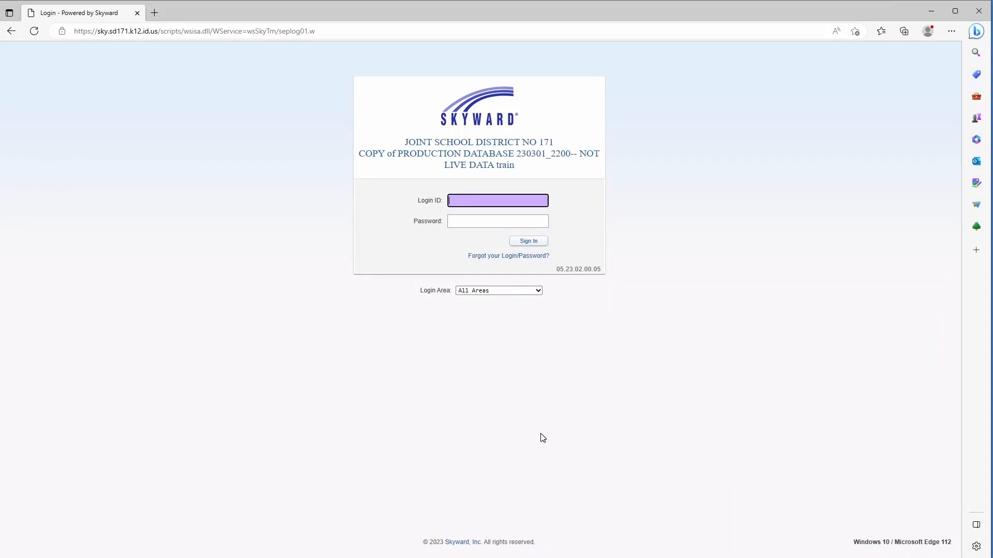
mouse_move(597, 416)
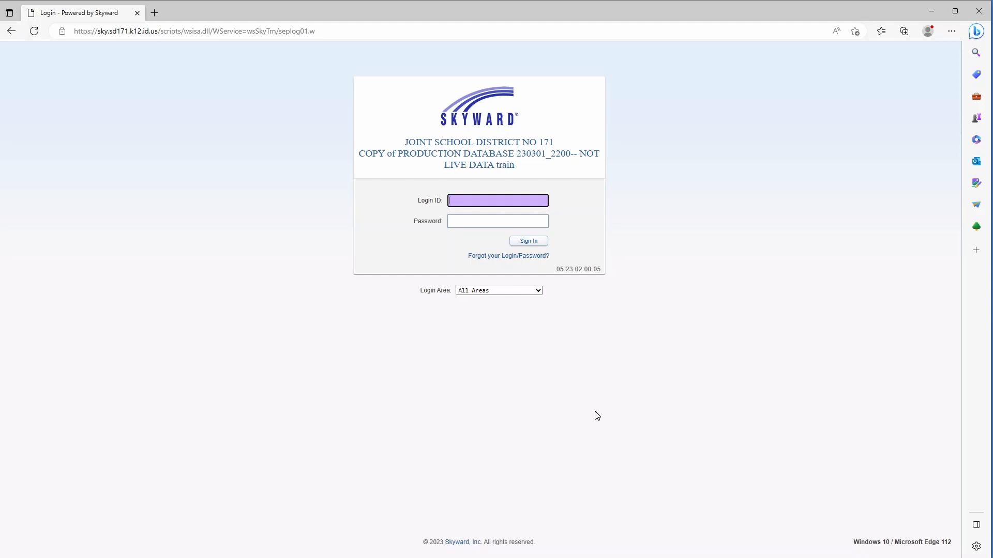
Enter the guardian login ID and move to the Password box to enter the password.
text(learndad)
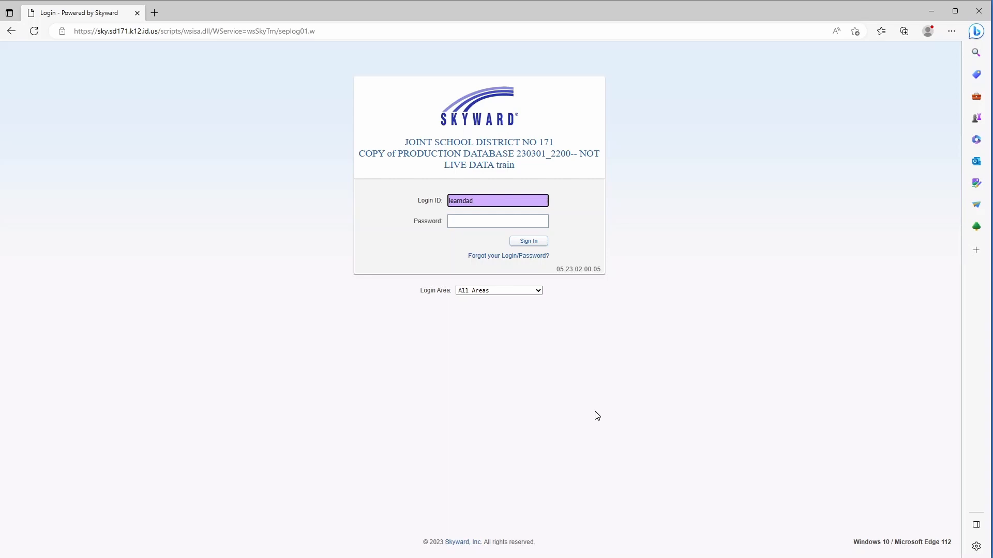
text(000)
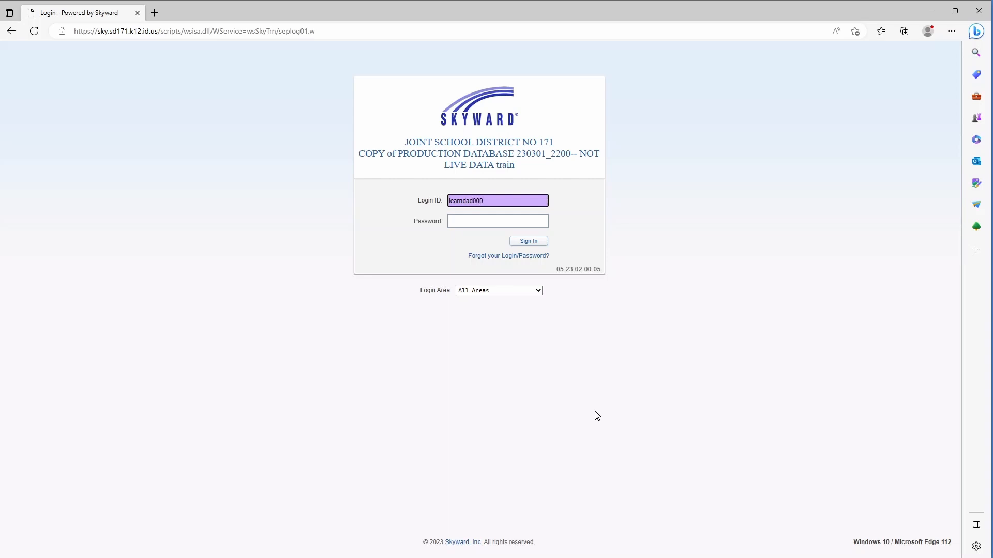
click(497, 221)
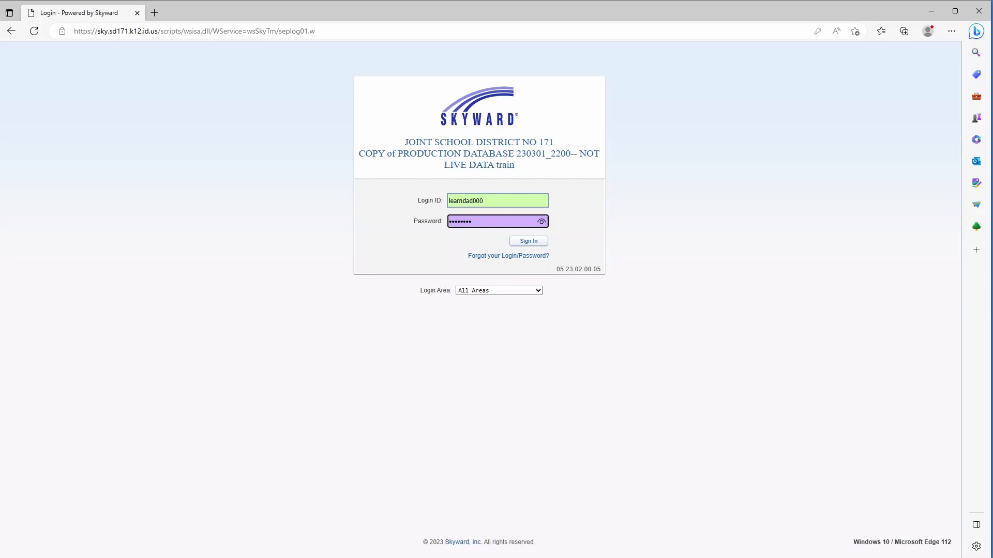
mouse_move(513, 280)
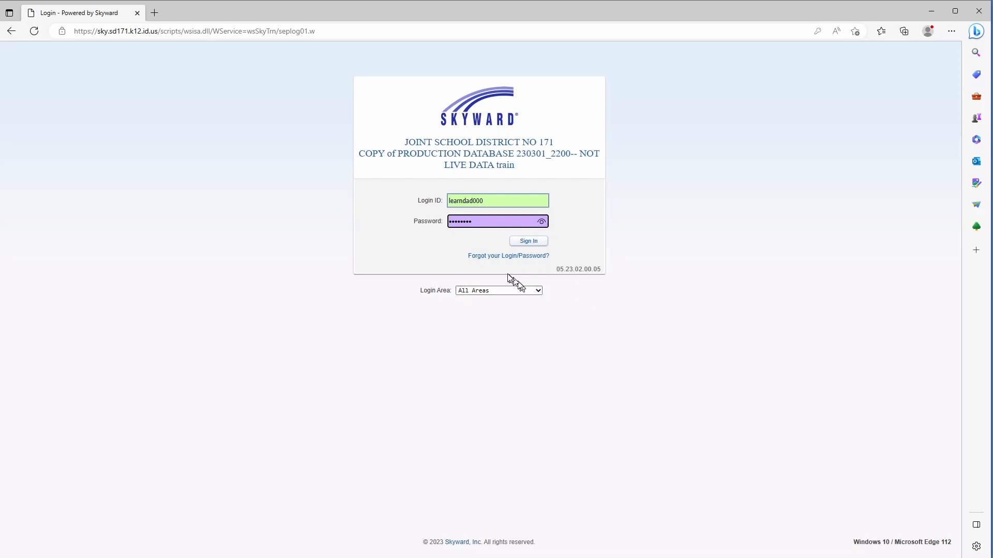
mouse_move(537, 265)
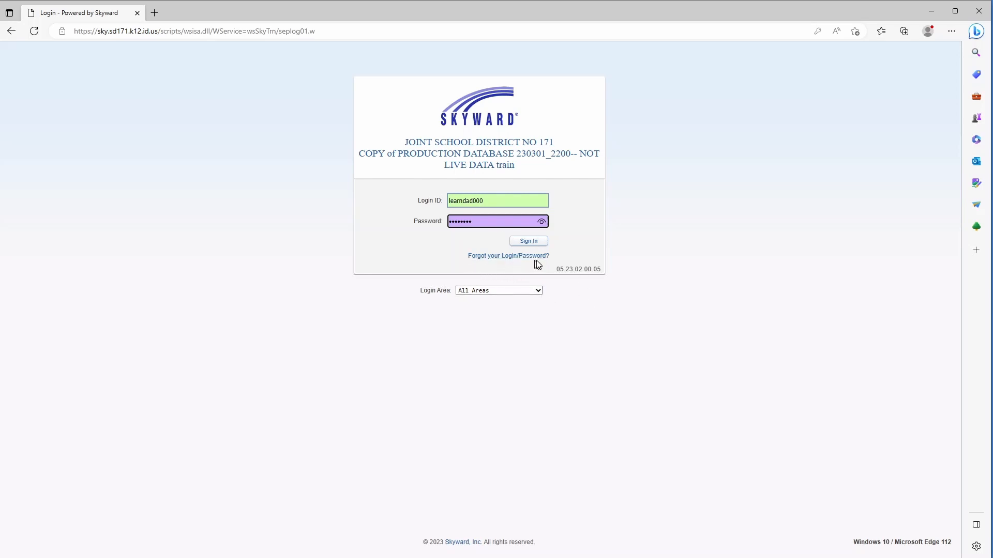
mouse_move(463, 242)
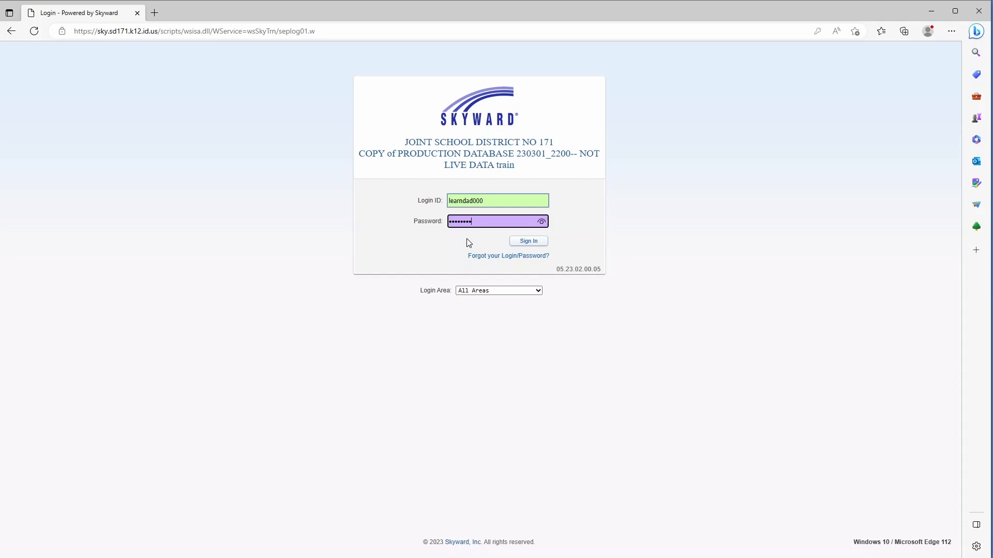
mouse_move(480, 243)
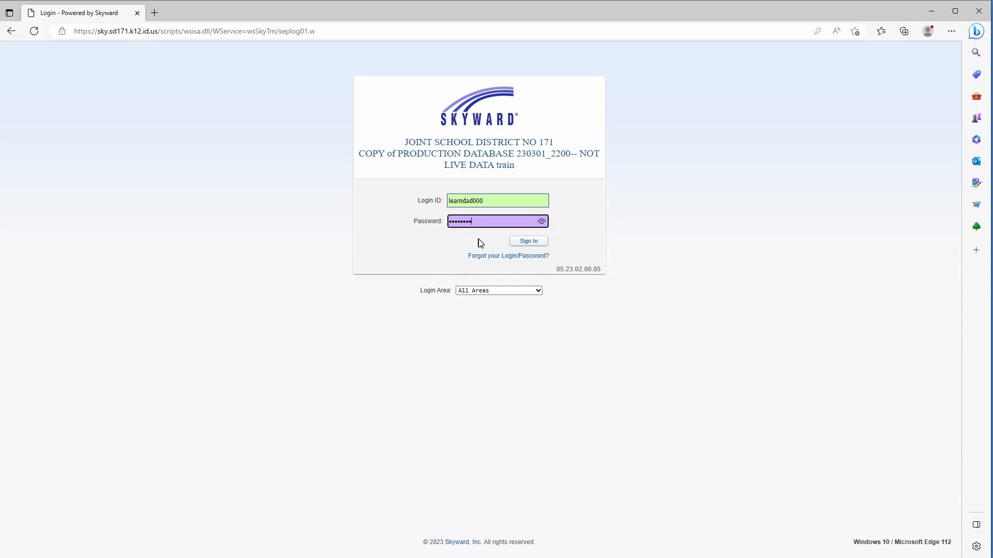
mouse_move(507, 154)
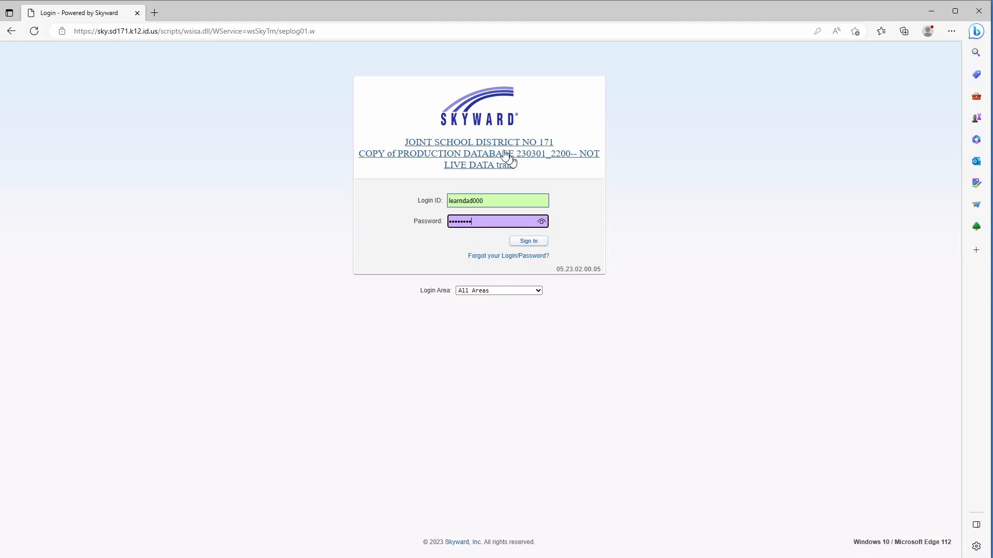
mouse_move(507, 256)
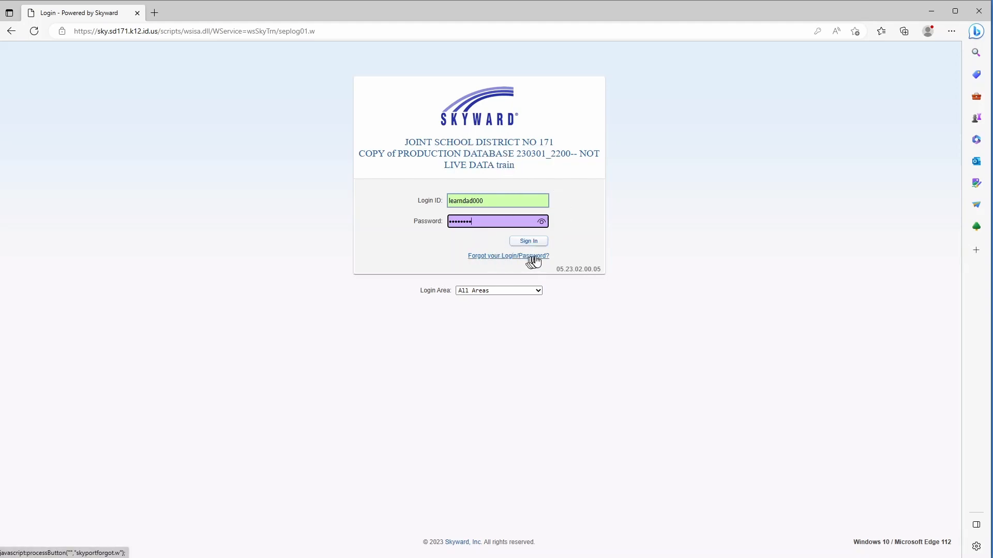
mouse_move(470, 247)
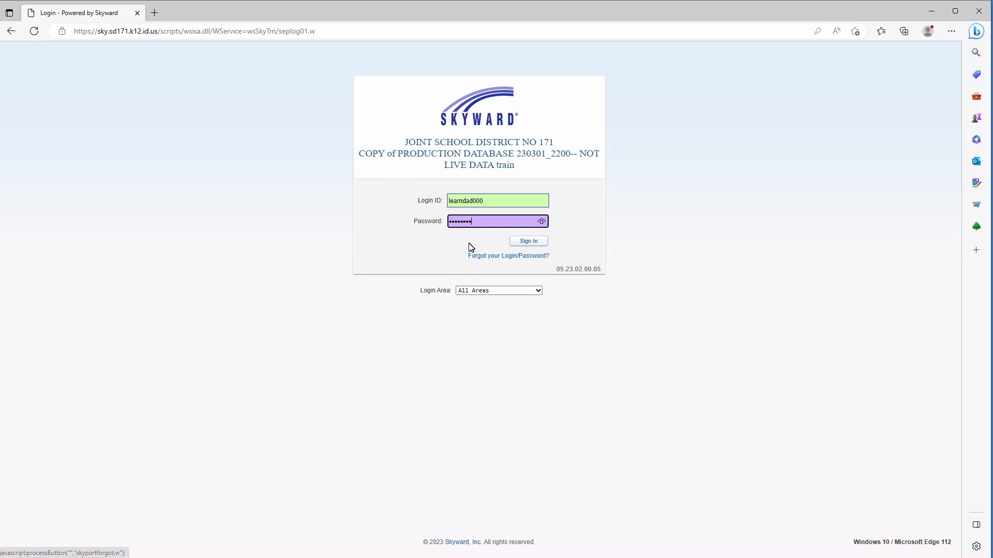
mouse_move(516, 251)
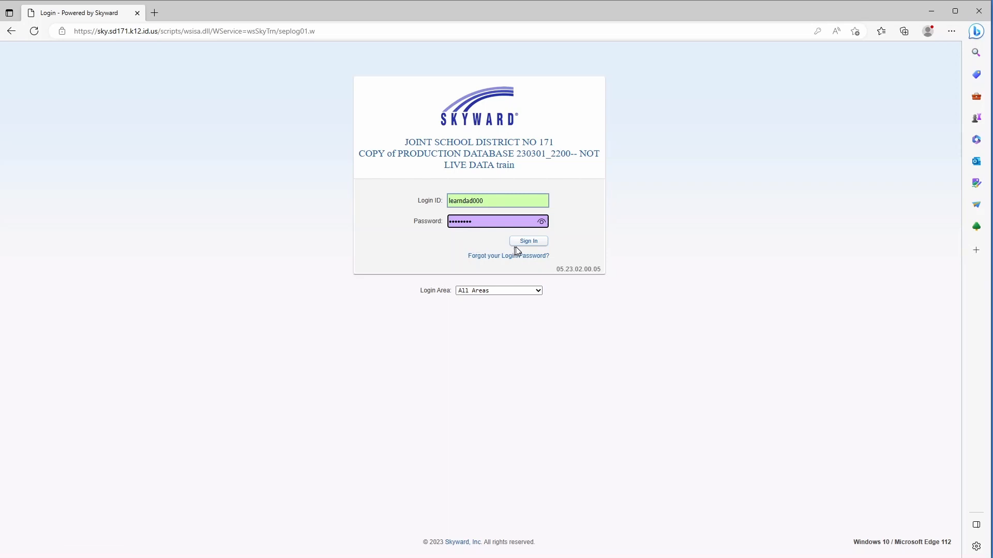
mouse_move(486, 216)
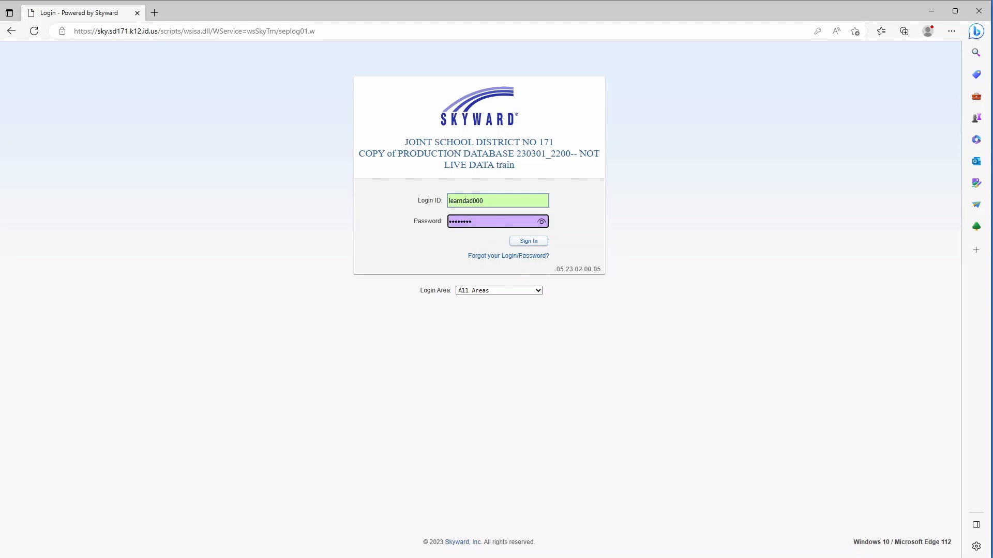
Finish entering the masked password on the district sign-in page.
click(528, 241)
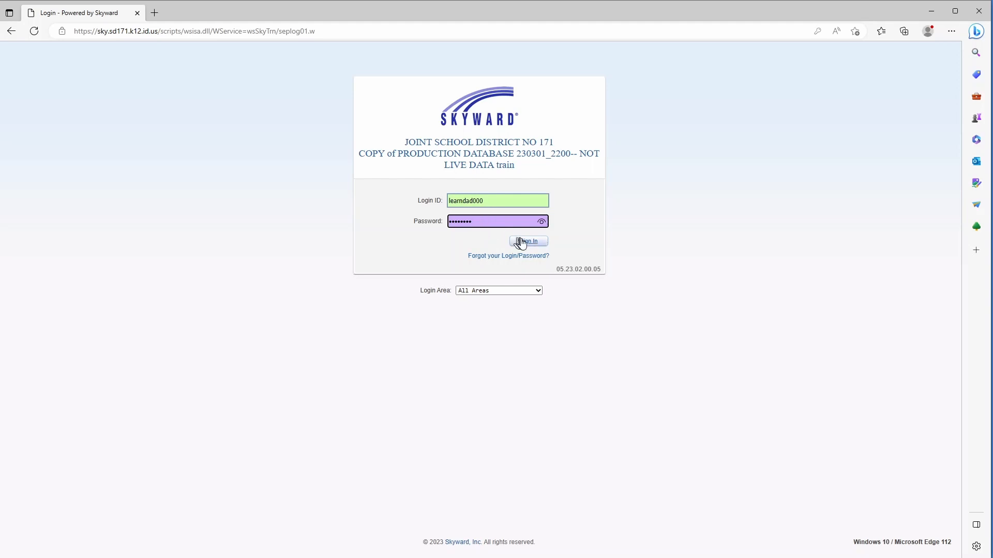
Sign in with the entered credentials, bringing up the Expired Password prompt.
click(527, 242)
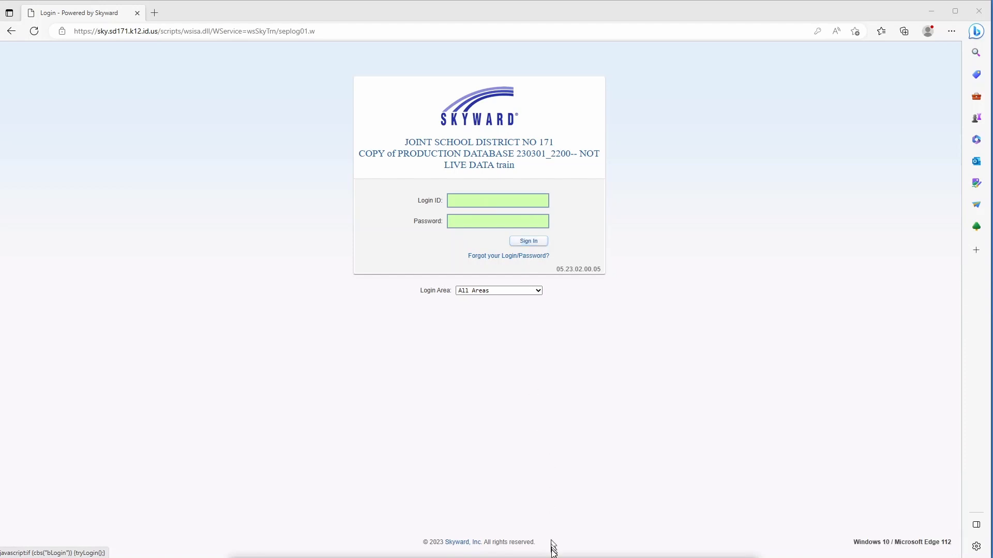
click(528, 241)
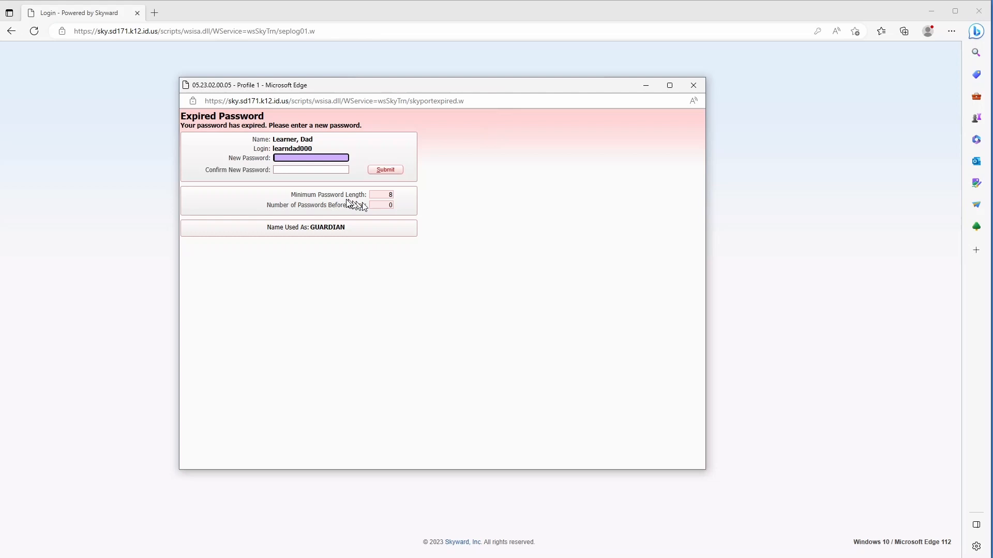
mouse_move(455, 159)
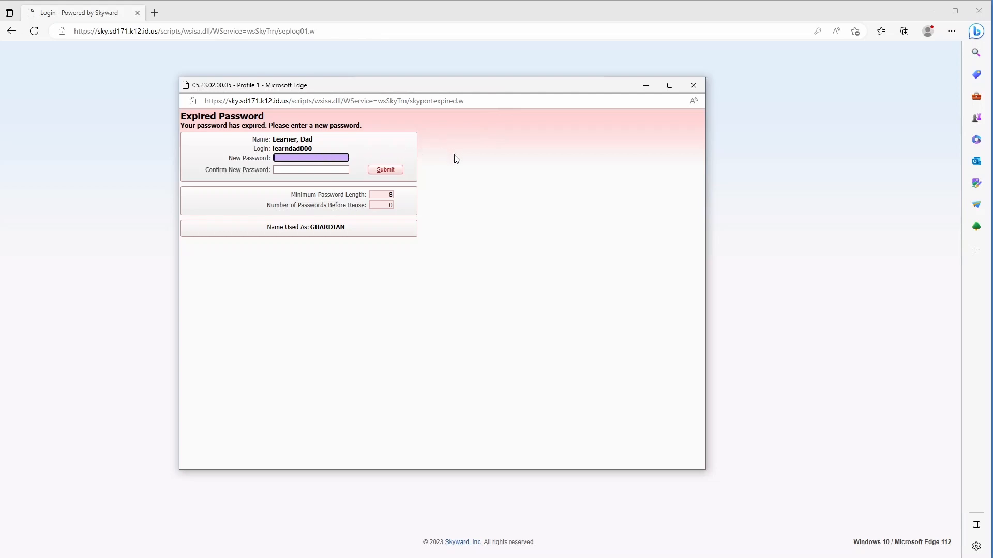
mouse_move(301, 122)
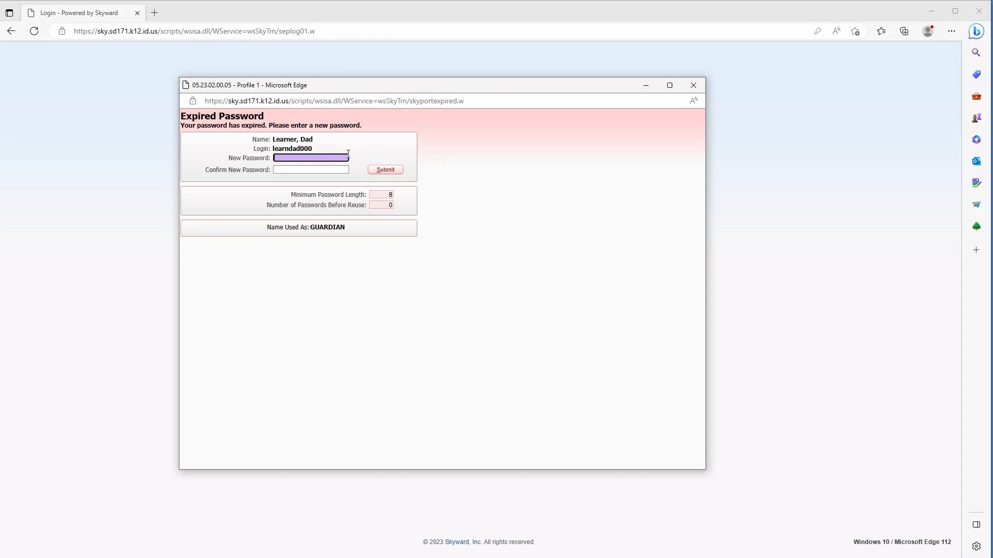
mouse_move(354, 158)
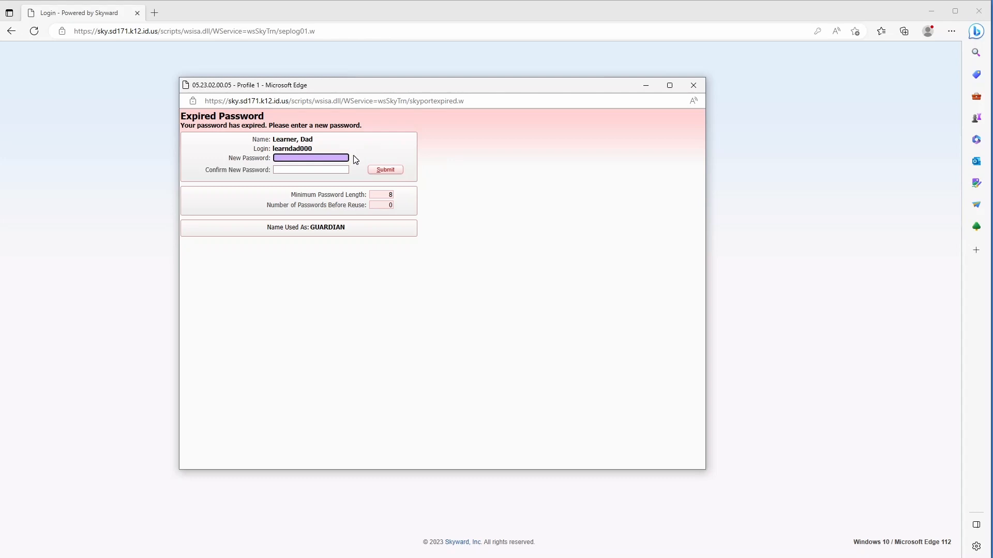
mouse_move(275, 214)
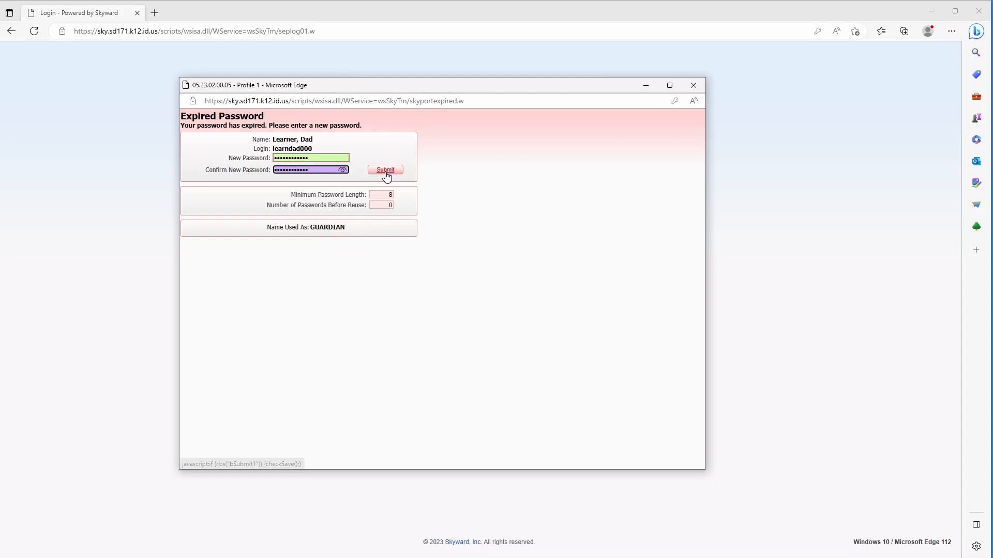
Submit the new confirmed password, landing on the Family Access home page.
click(385, 170)
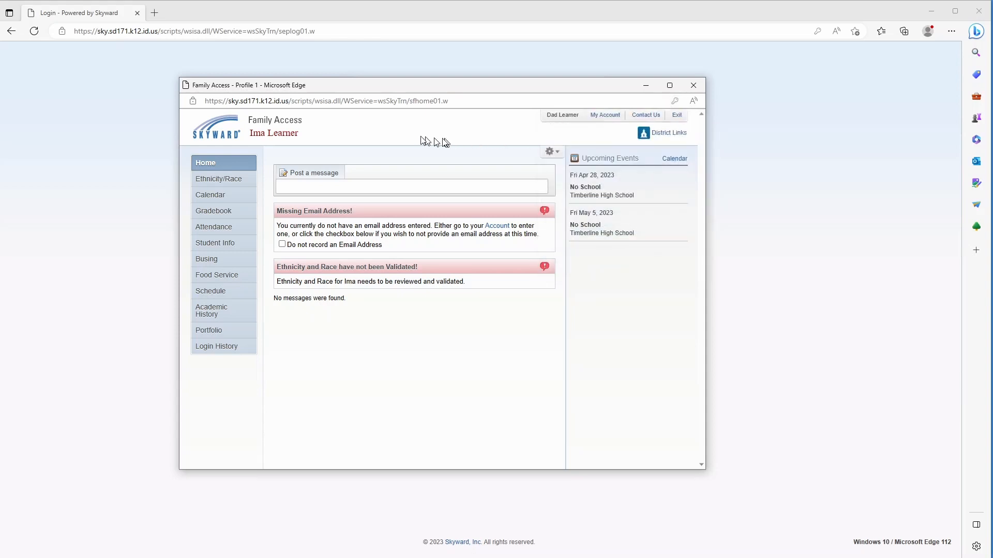
mouse_move(395, 139)
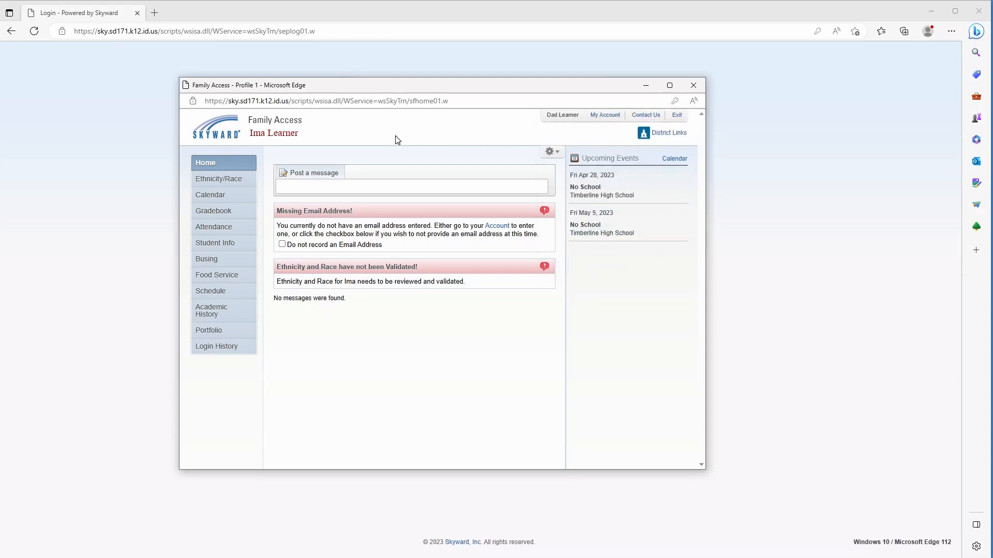
mouse_move(359, 238)
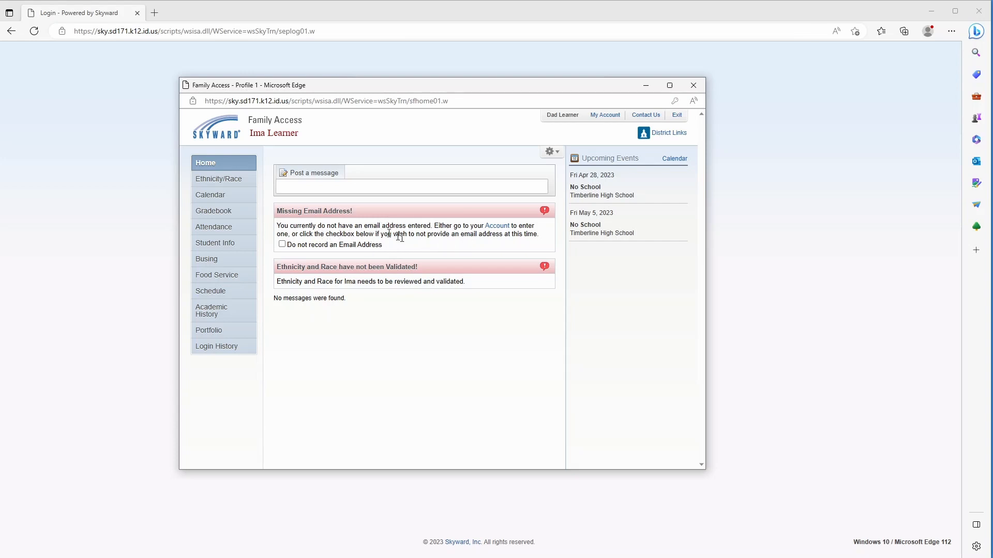
mouse_move(569, 100)
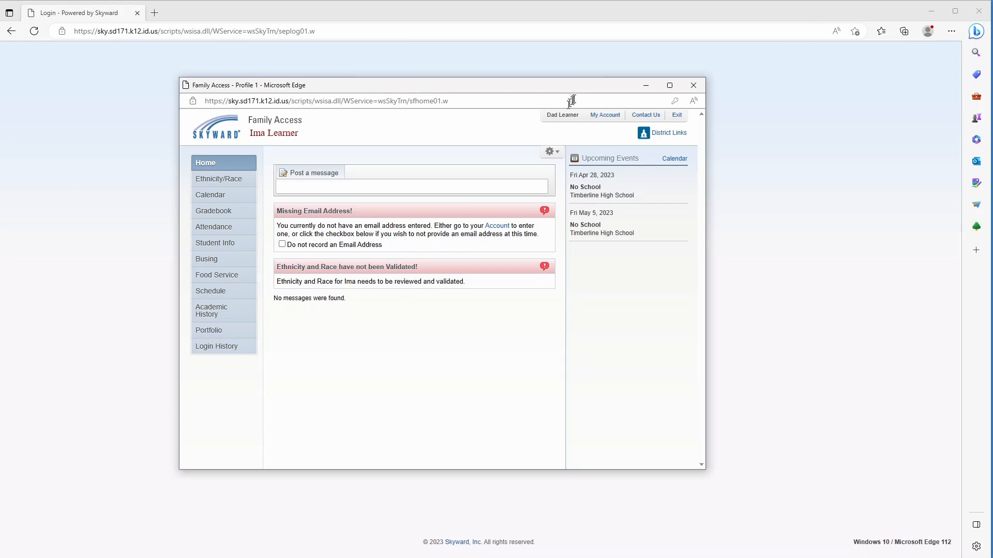
mouse_move(575, 124)
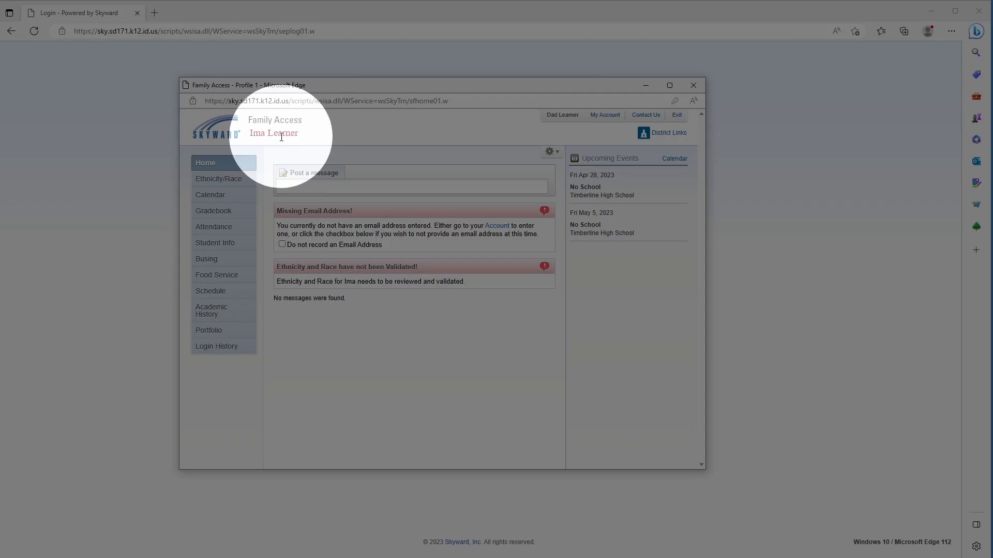
mouse_move(287, 146)
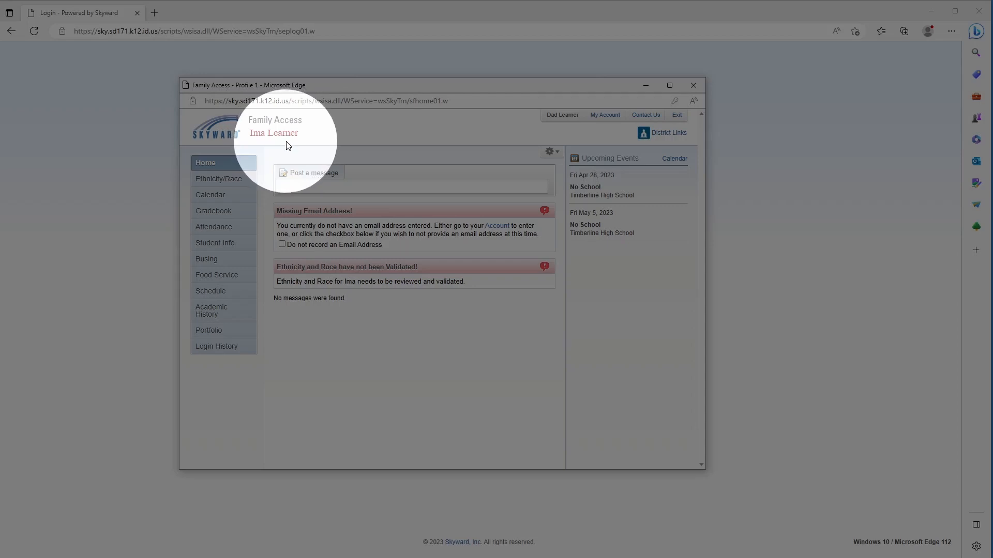
mouse_move(269, 122)
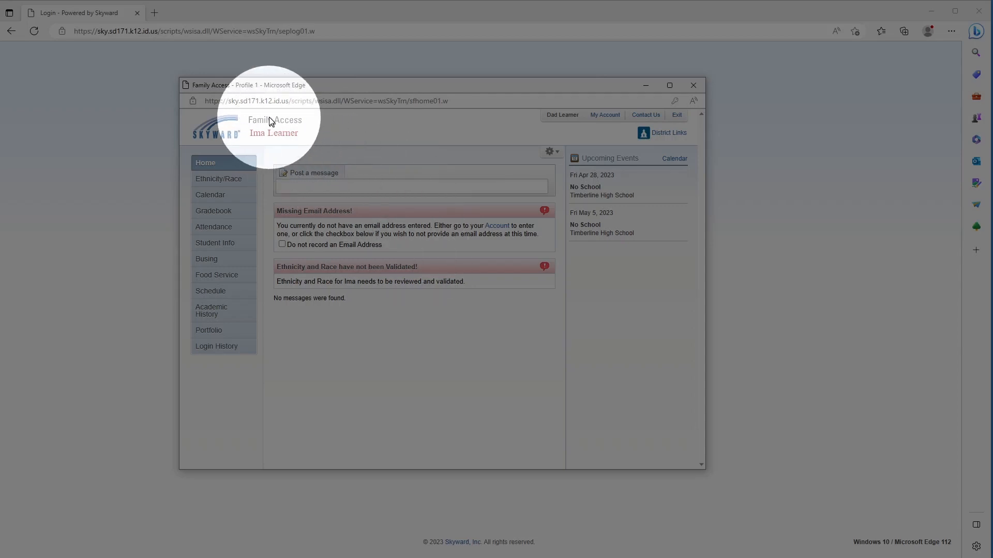
mouse_move(255, 131)
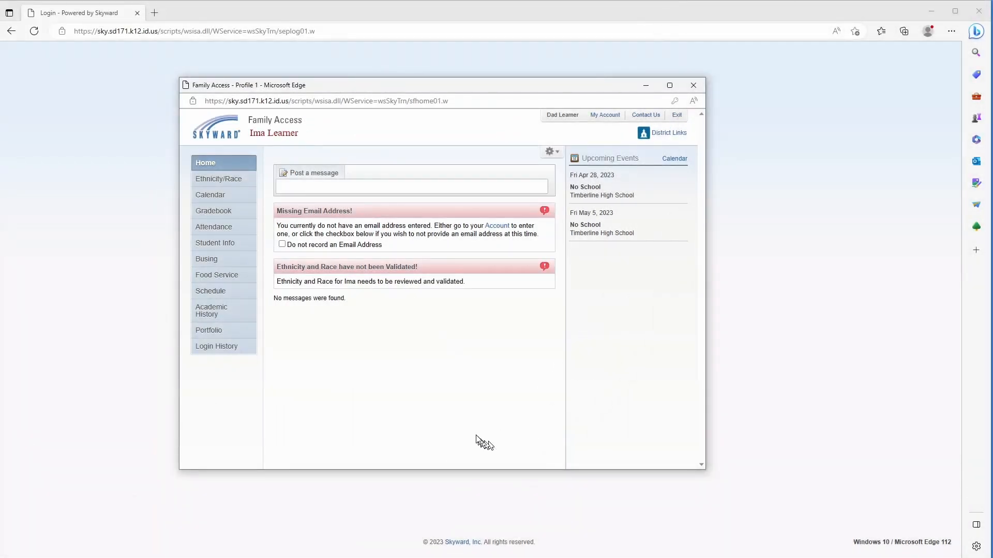
mouse_move(480, 438)
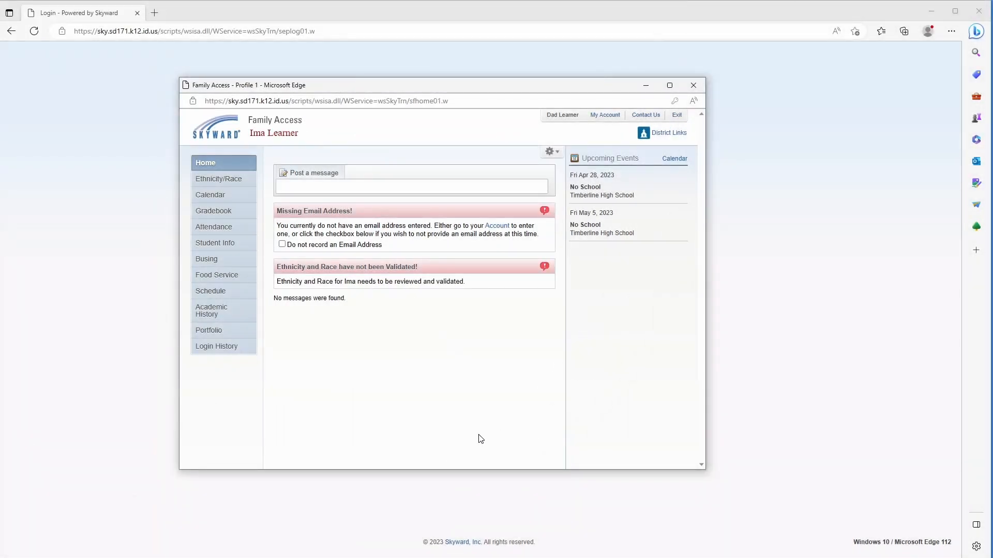